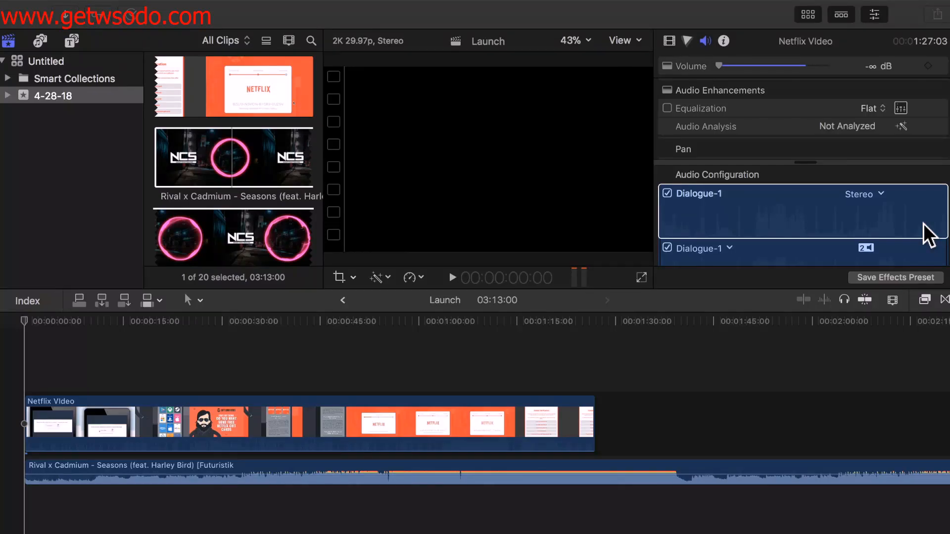
{"action": "mouse_move", "coordinate": [923, 248]}
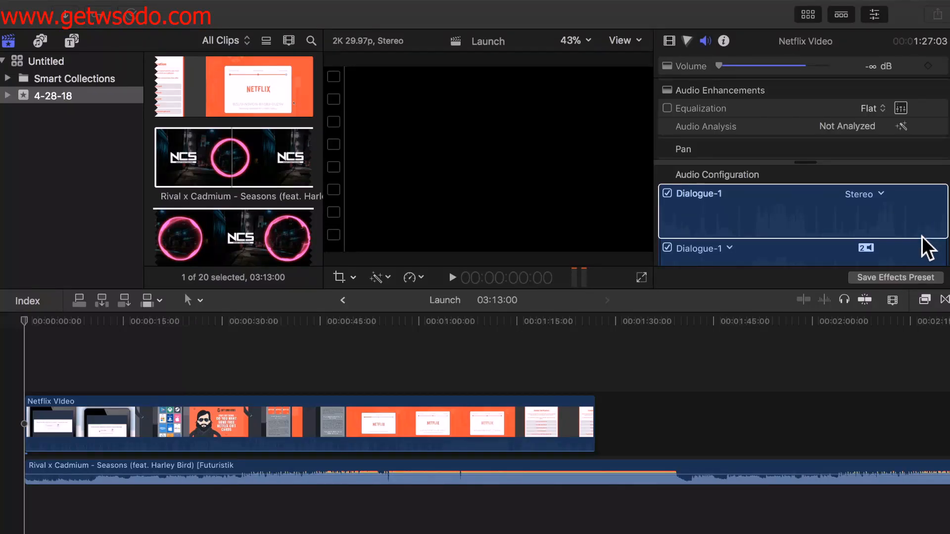
{"action": "mouse_move", "coordinate": [479, 297]}
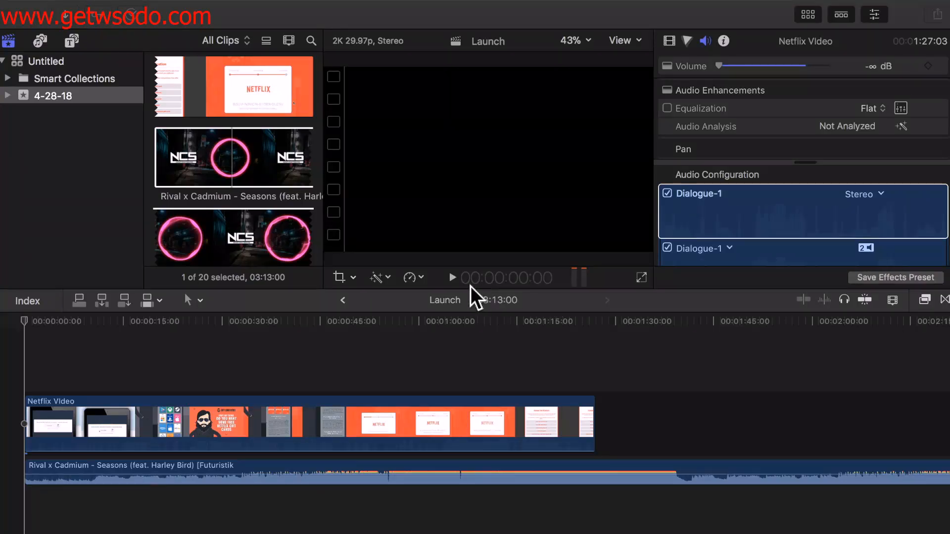
- Play the Netflix Video timeline in the viewer to preview the clips over the NCS track
{"action": "left_click", "coordinate": [451, 278]}
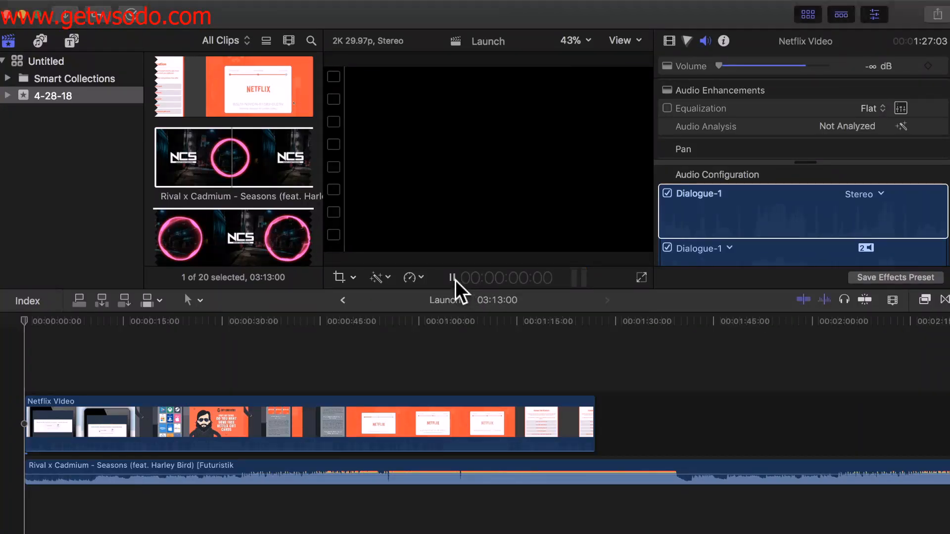